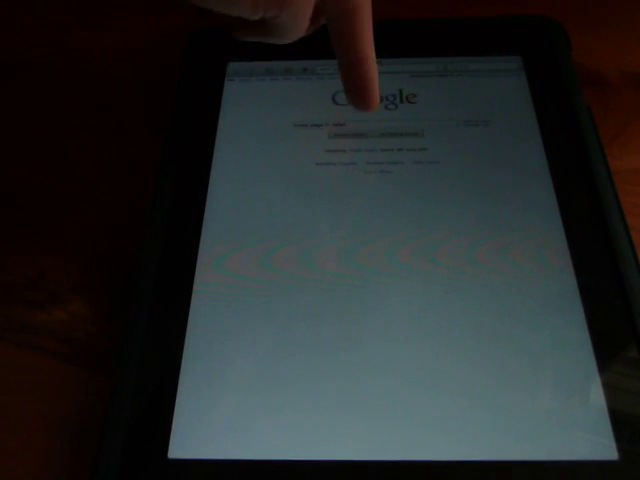
Focus Safari's address bar over the Google page so the on-screen keyboard appears.
click(360, 125)
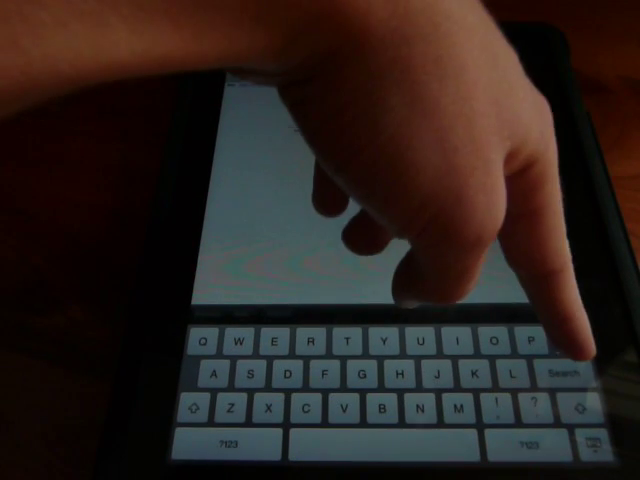